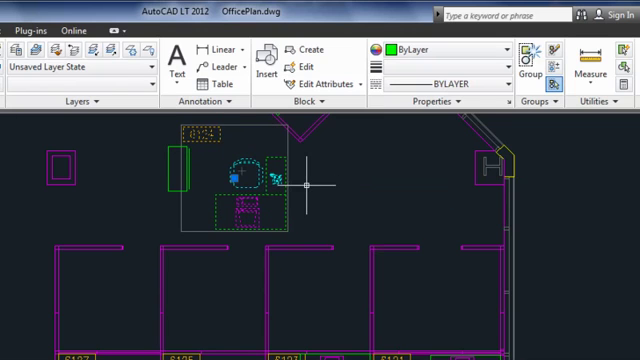
mouse_move(291, 184)
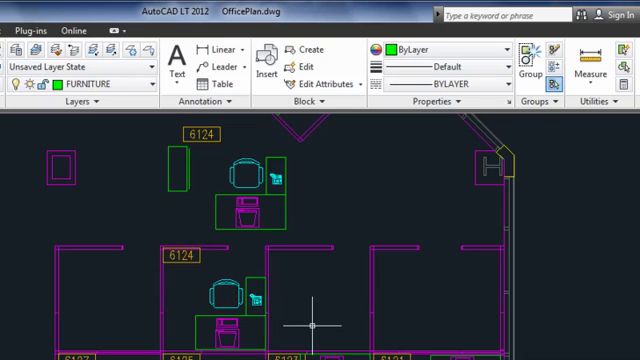
mouse_move(555, 55)
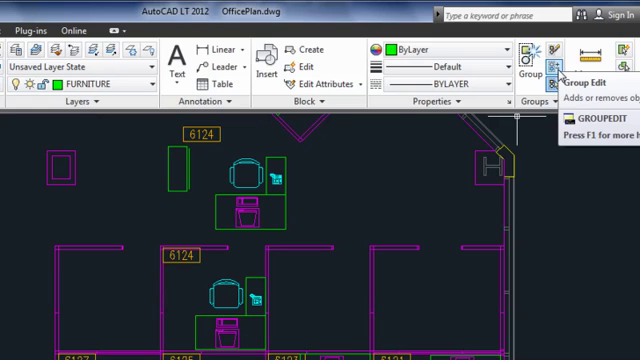
Start Group Edit on the top cubicle's furniture group to rename it.
left_click(556, 64)
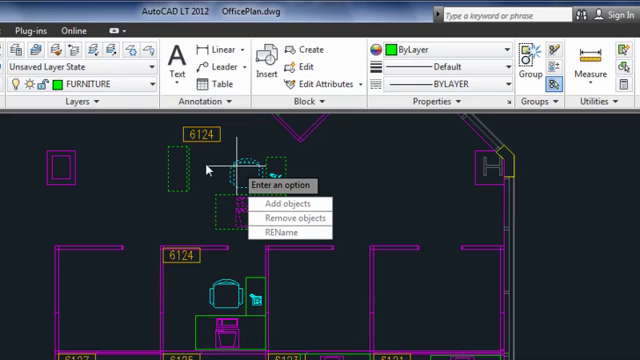
mouse_move(289, 233)
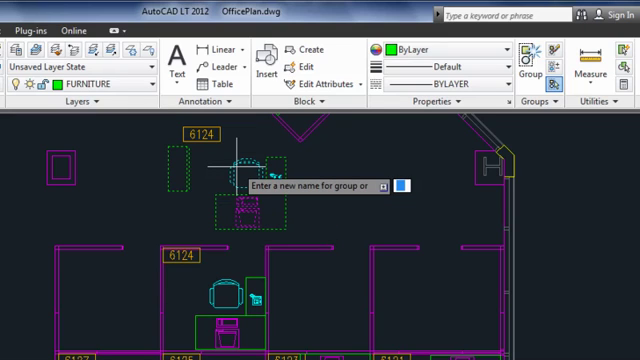
type("CUBICLE1")
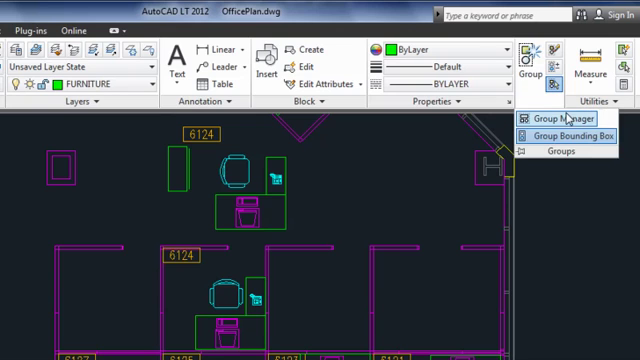
Expand the Groups panel to show Group Manager and Group Bounding Box.
left_click(557, 114)
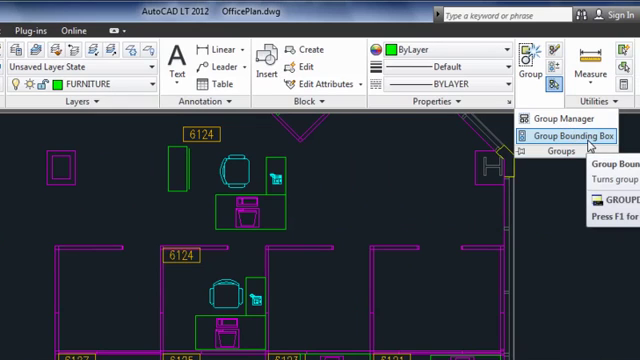
Turn off Group Bounding Box, then start MOVE on the top cubicle group from a base point.
left_click(561, 135)
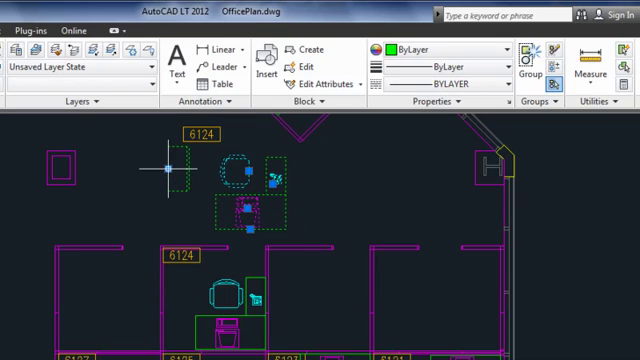
mouse_move(161, 208)
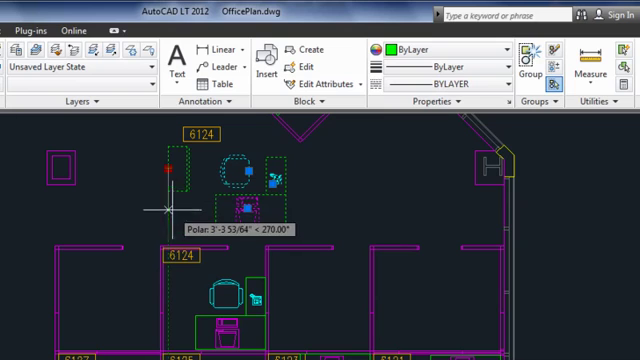
type("M")
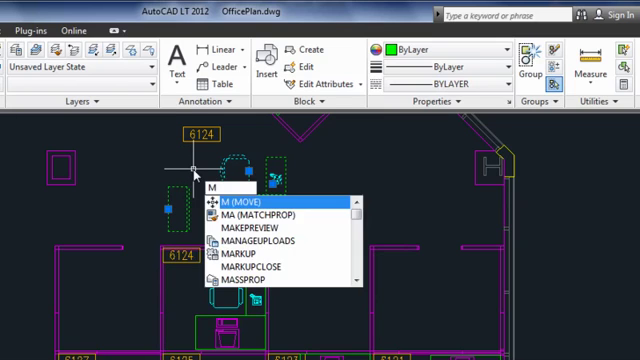
left_click(225, 200)
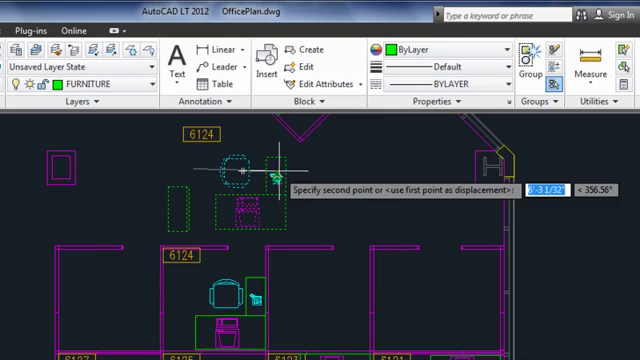